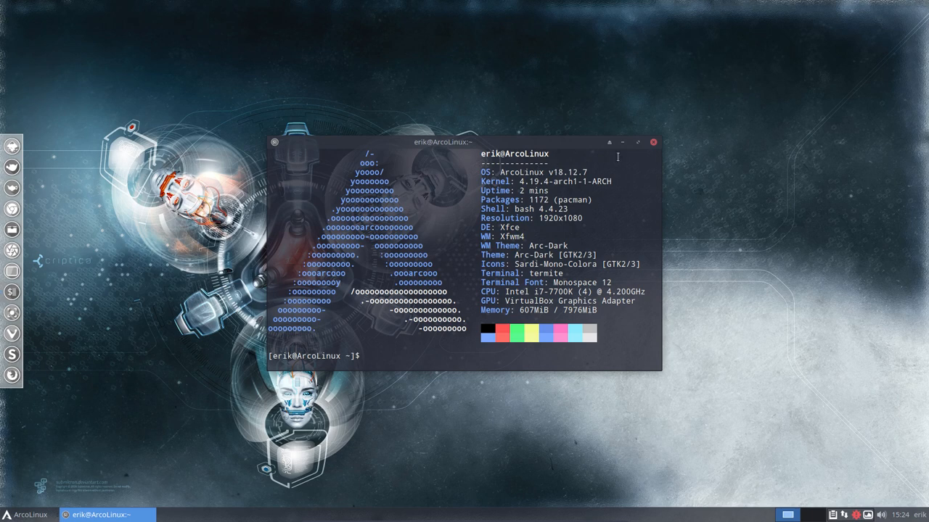
{"action": "mouse_move", "coordinate": [595, 147]}
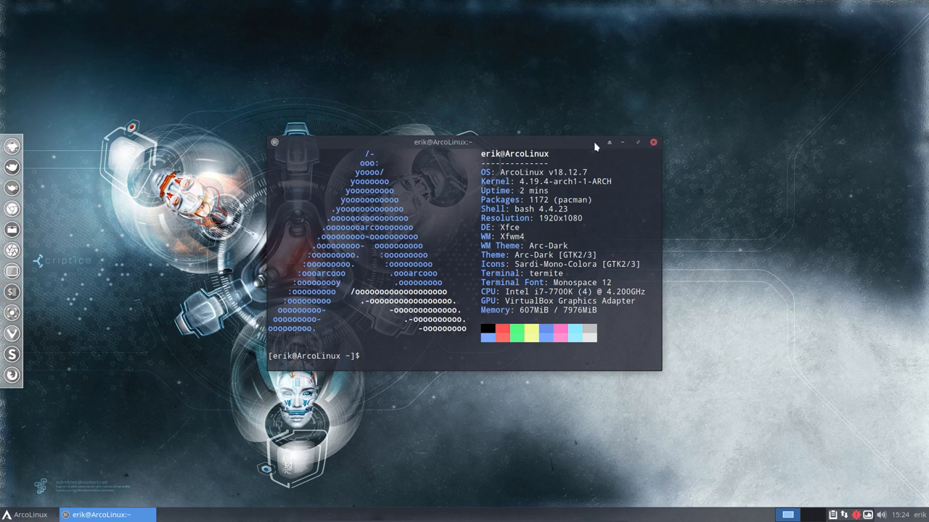
Hide the neofetch terminal and launch Chromium from the dock.
{"action": "left_click", "coordinate": [652, 142]}
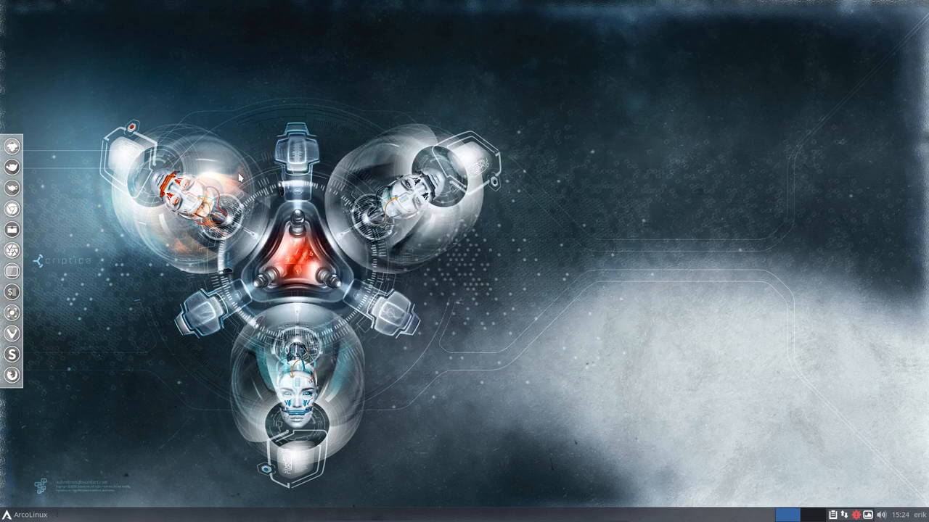
{"action": "left_click", "coordinate": [30, 514]}
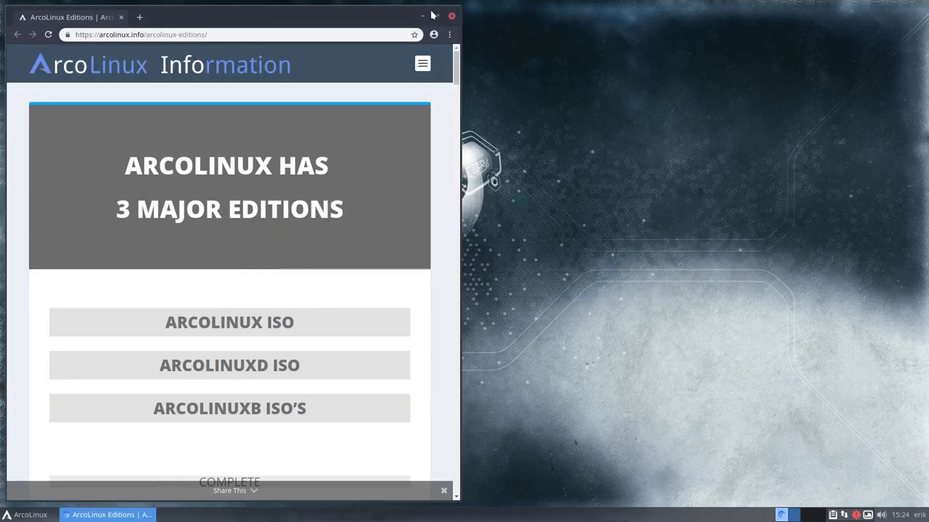
Maximize the browser and search the Editions page for 'disc' to find the Discord section.
{"action": "left_click", "coordinate": [434, 15]}
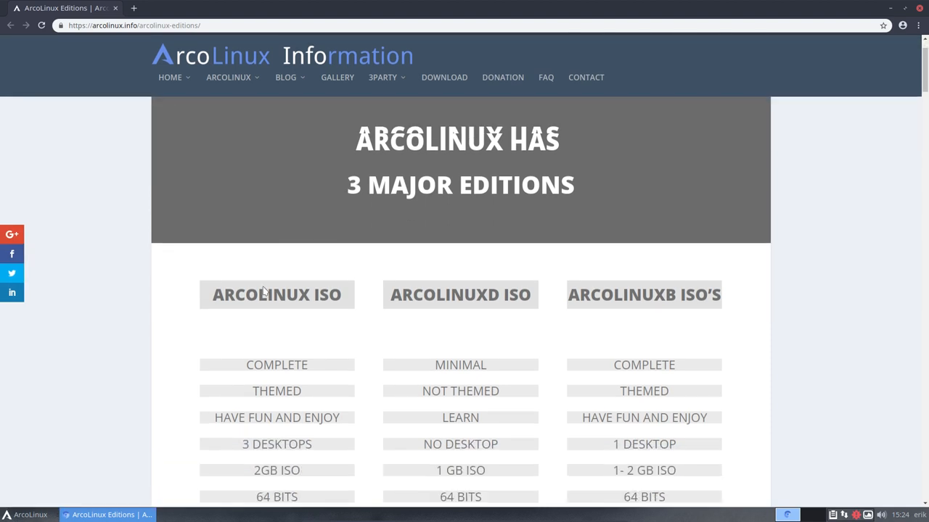
{"action": "scroll", "scroll_direction": "down", "scroll_amount": 3}
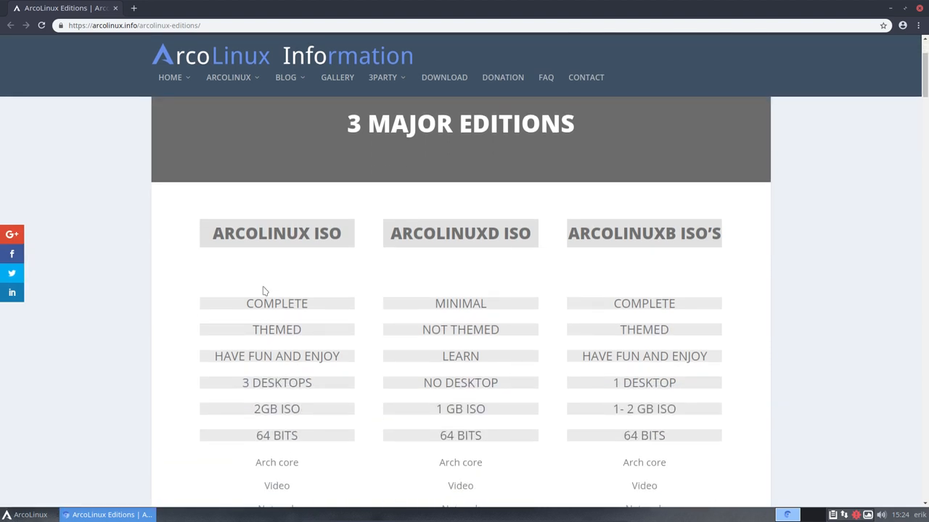
{"action": "type", "text": "disc"}
{"action": "type", "text": "sudo pacman"}
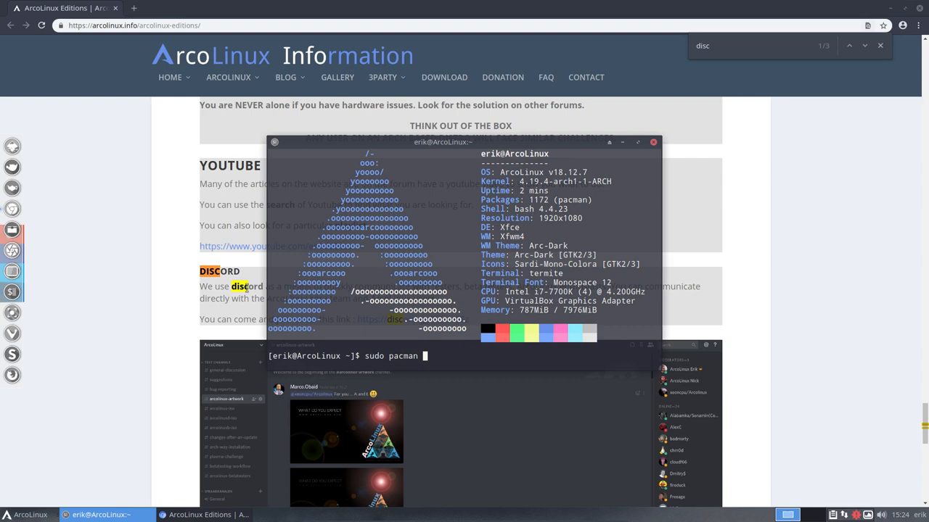
Run 'sudo pacman -S discord' in the terminal, reaching the sudo password prompt.
{"action": "type", "text": "-S discord"}
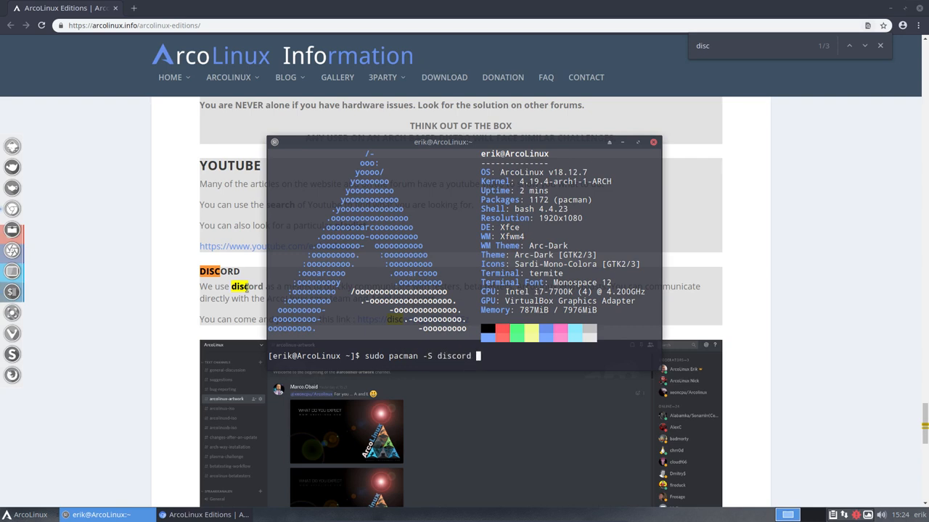
{"action": "key", "text": "Return"}
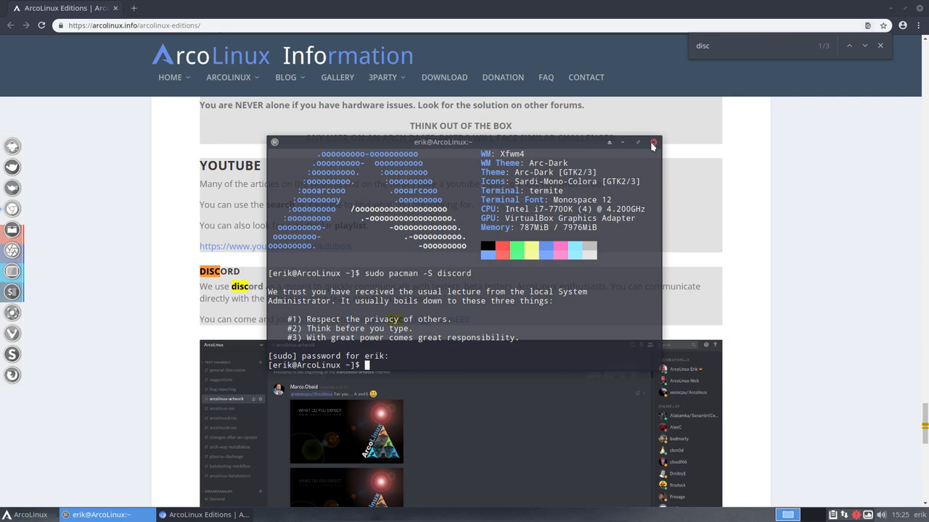
Close the terminal and reveal the Discord invite link and the ArcoLinux site list.
{"action": "left_click", "coordinate": [653, 142]}
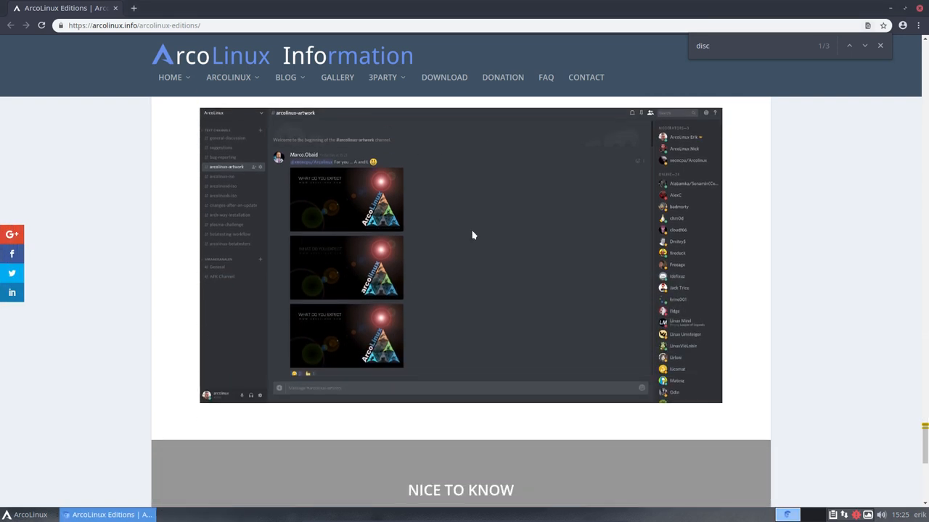
{"action": "mouse_move", "coordinate": [397, 202]}
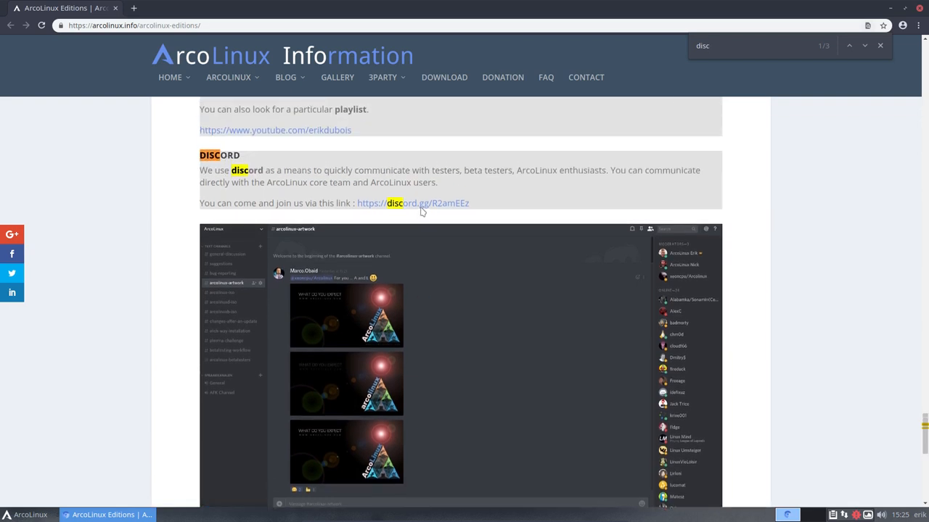
{"action": "mouse_move", "coordinate": [428, 207]}
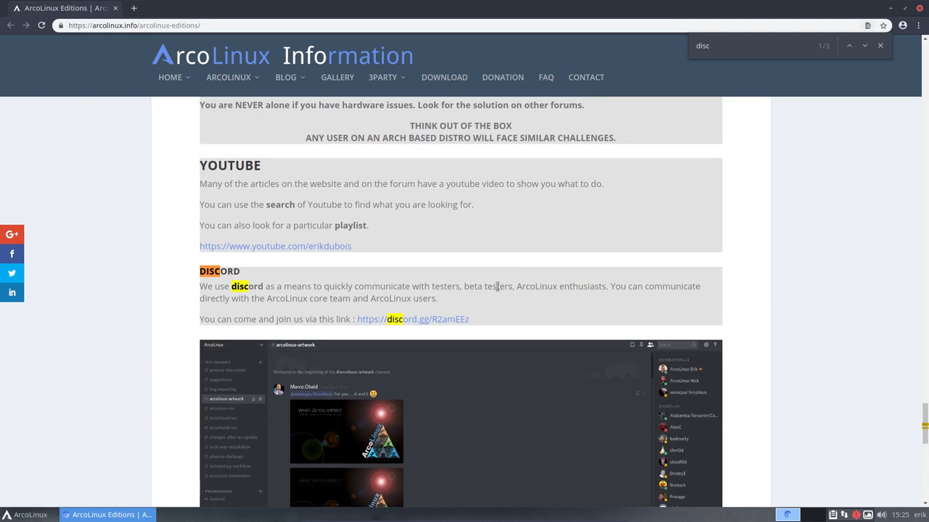
{"action": "left_click_drag", "start_coordinate": [496, 286], "coordinate": [587, 286]}
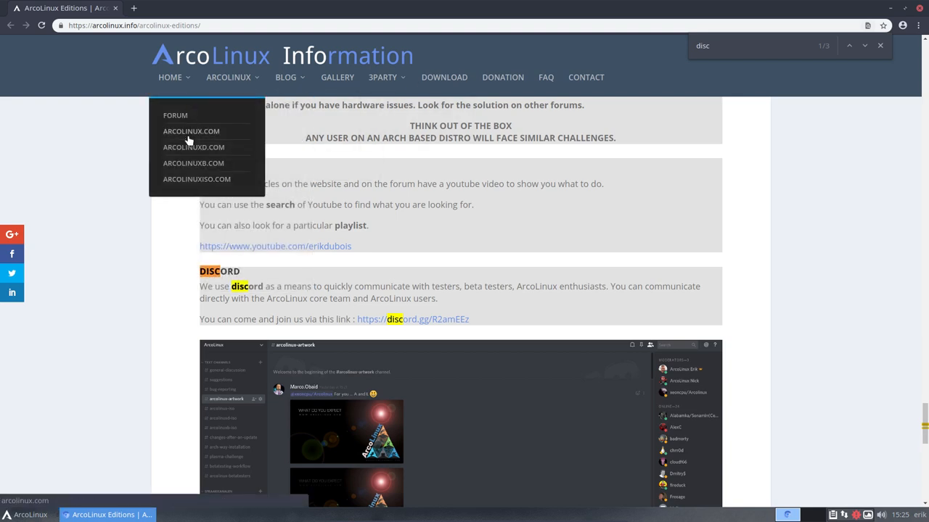
{"action": "mouse_move", "coordinate": [191, 135]}
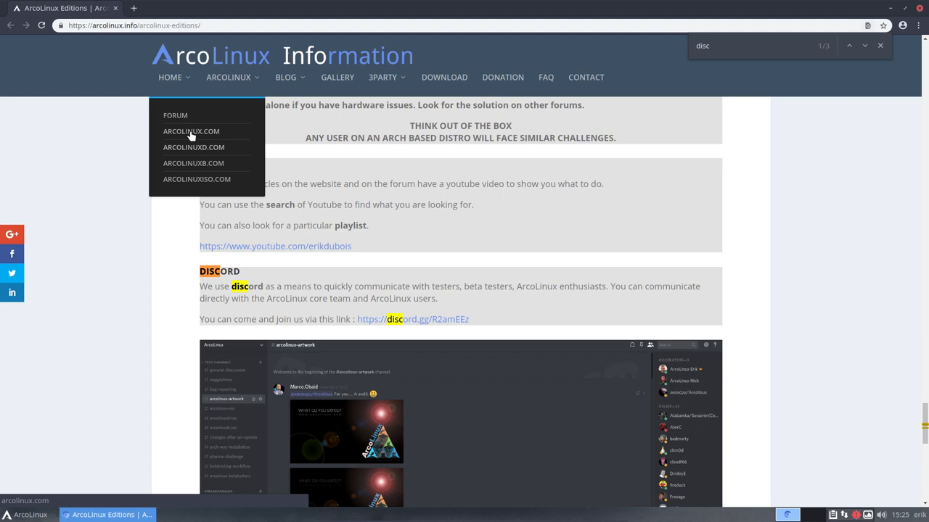
Go to arcolinux.com and search the site for 'update'.
{"action": "left_click", "coordinate": [191, 132]}
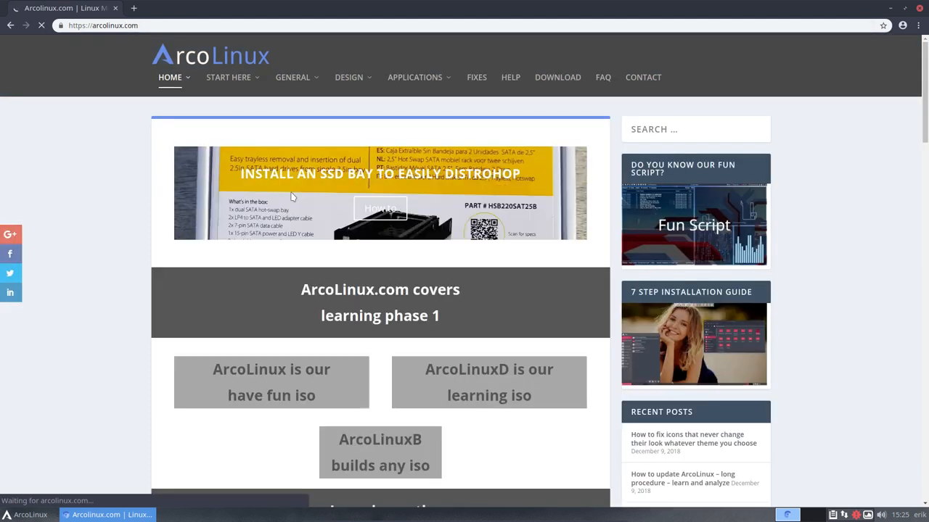
{"action": "type", "text": "u"}
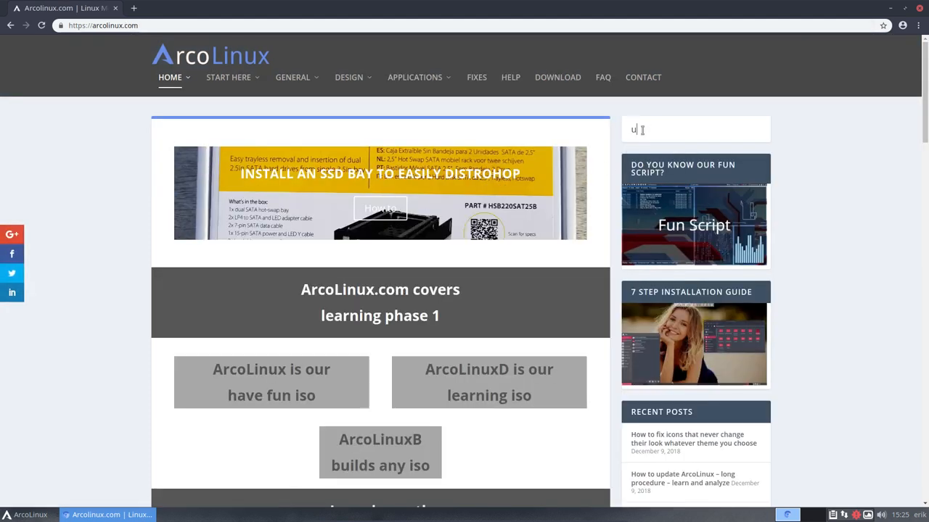
{"action": "type", "text": "pdate"}
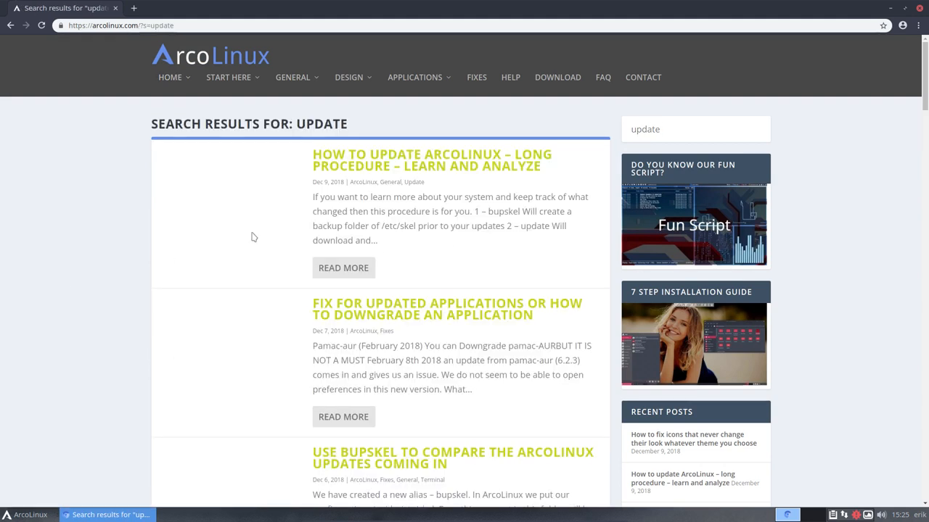
{"action": "mouse_move", "coordinate": [496, 178]}
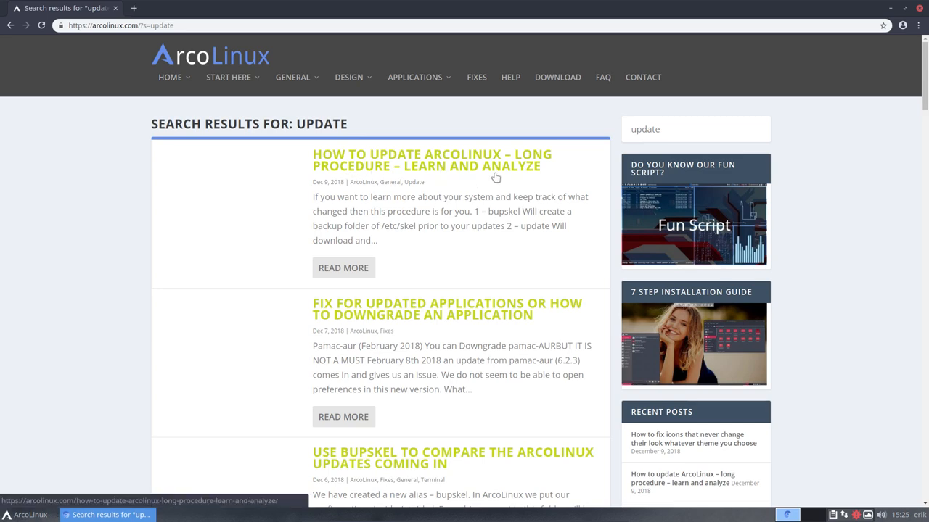
Scroll through the 'update' search results and reach the General menu.
{"action": "scroll", "scroll_direction": "down", "scroll_amount": 3}
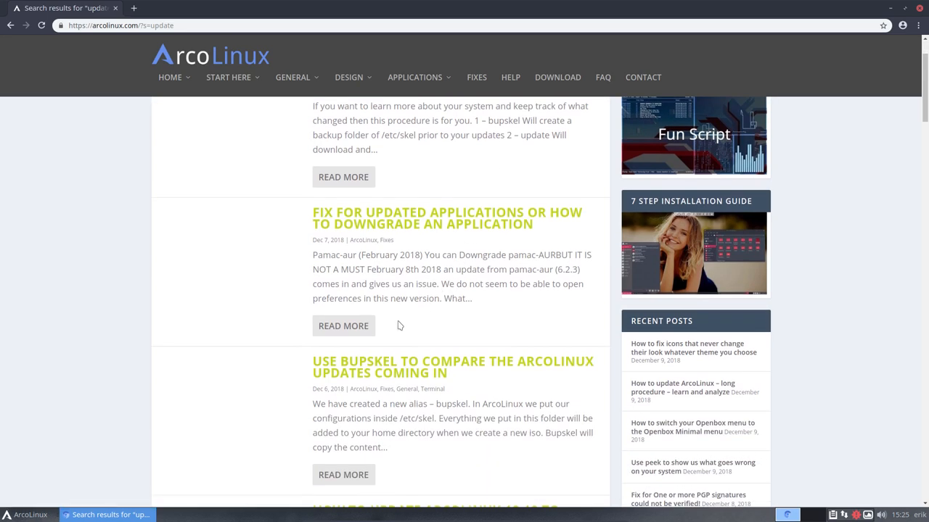
{"action": "scroll", "scroll_direction": "down", "scroll_amount": 3}
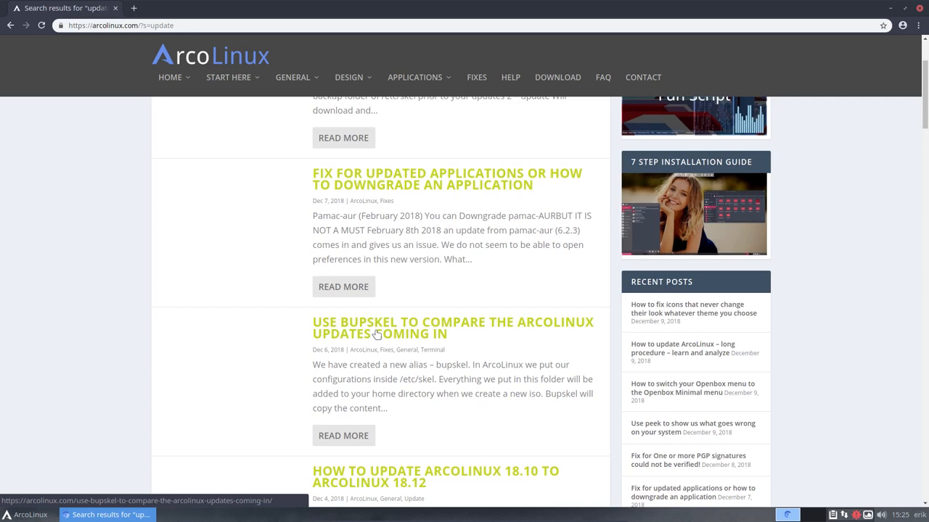
{"action": "scroll", "scroll_direction": "down", "scroll_amount": 3}
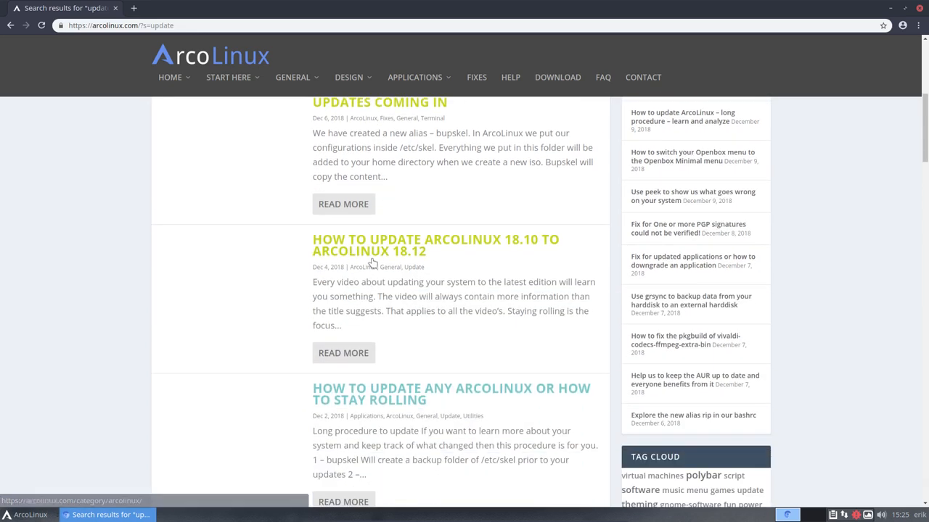
{"action": "mouse_move", "coordinate": [400, 260]}
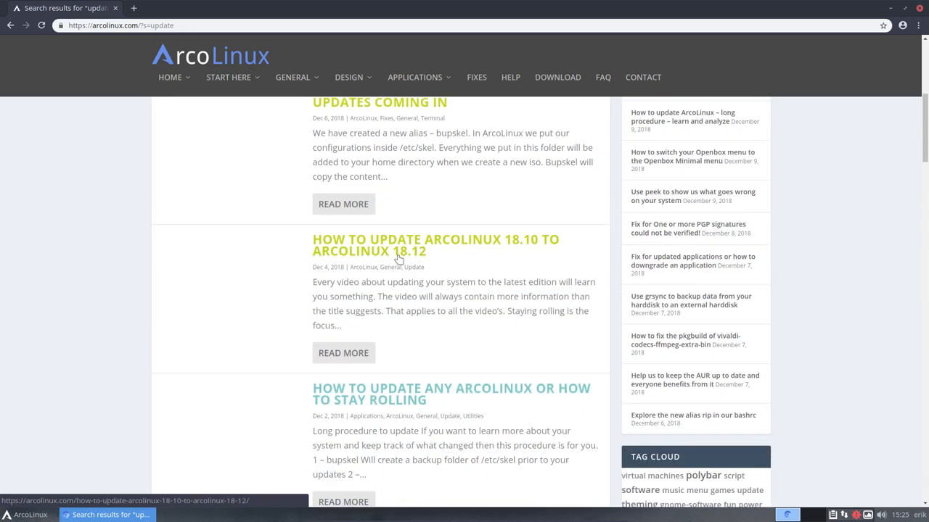
{"action": "scroll", "scroll_direction": "down", "scroll_amount": 3}
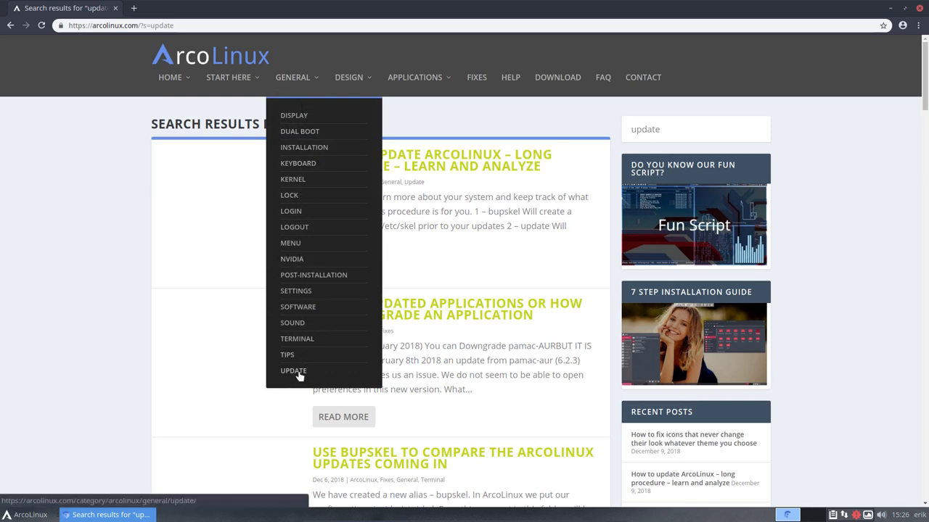
{"action": "left_click", "coordinate": [293, 371]}
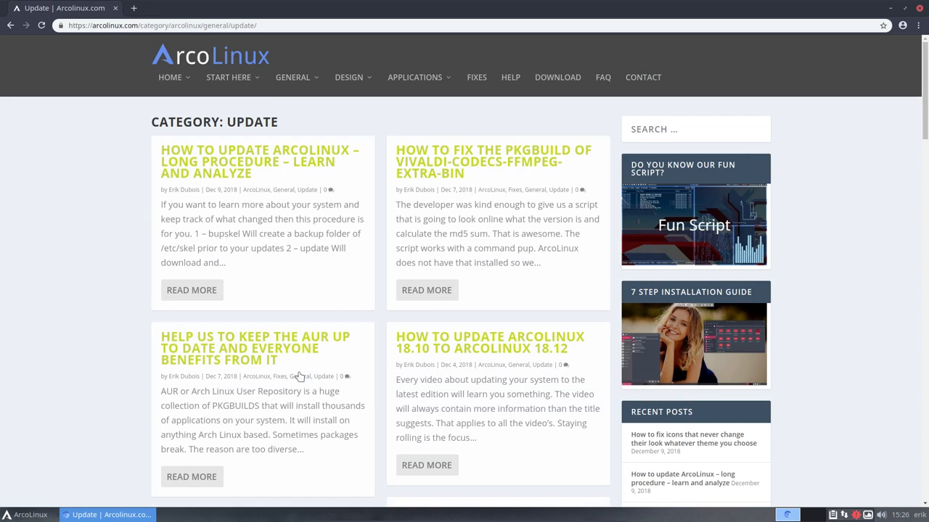
{"action": "scroll", "scroll_direction": "down", "scroll_amount": 3}
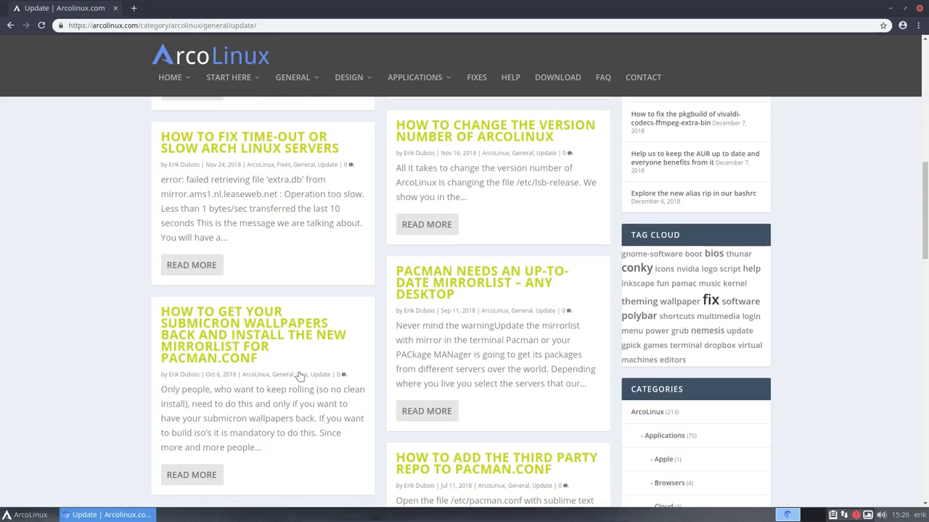
{"action": "scroll", "scroll_direction": "down", "scroll_amount": 3}
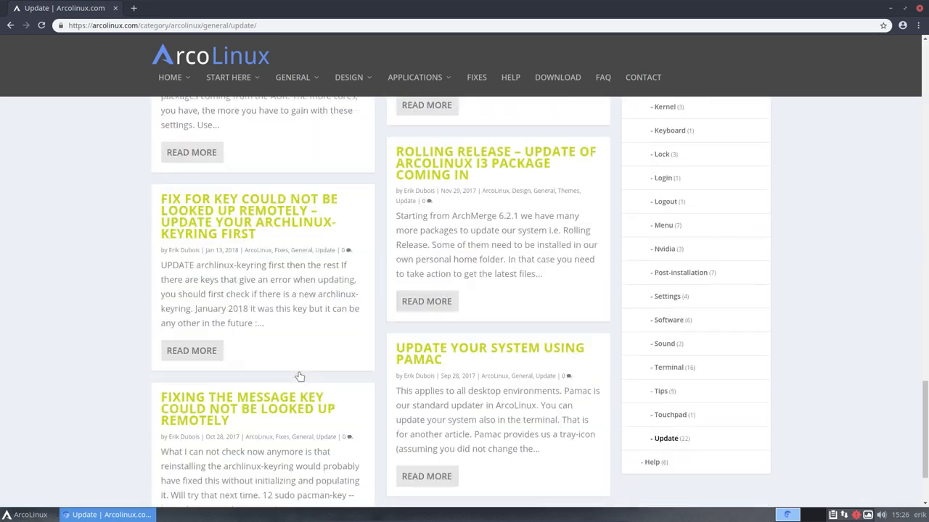
{"action": "scroll", "scroll_direction": "down", "scroll_amount": 3}
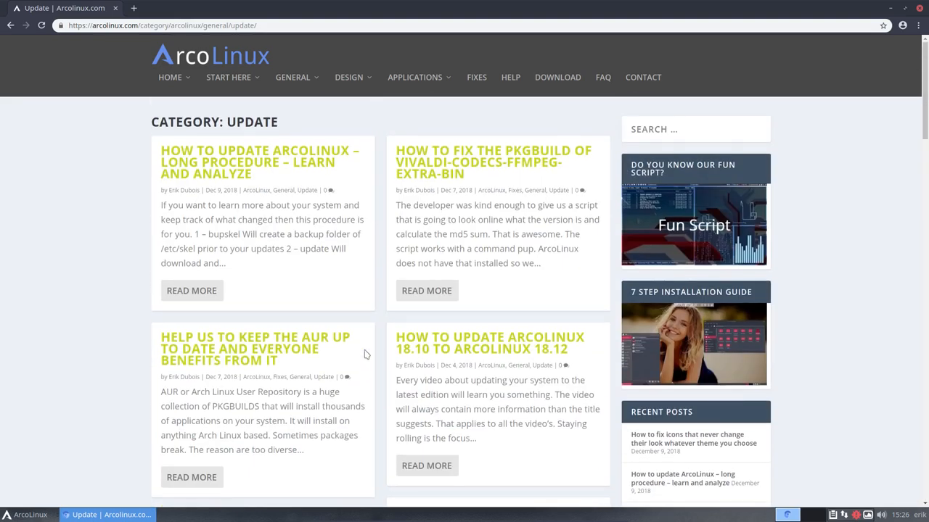
{"action": "mouse_move", "coordinate": [852, 5]}
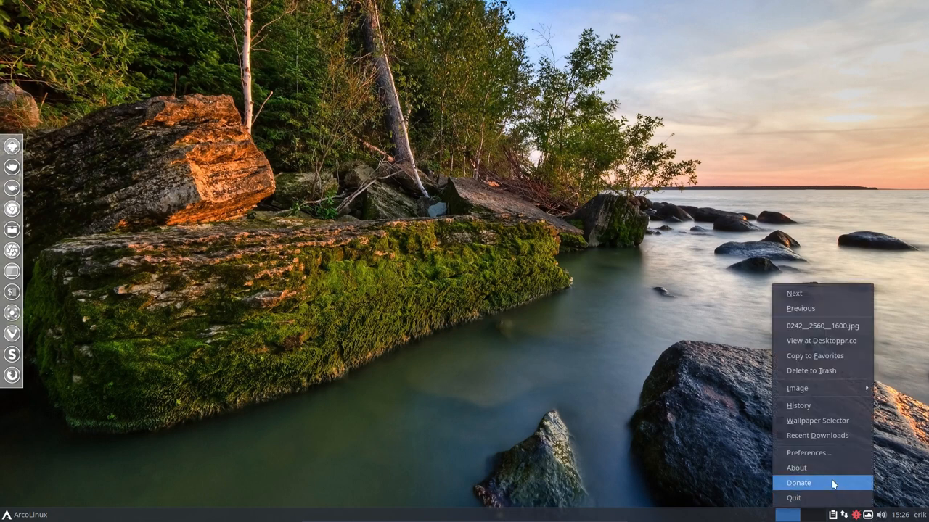
{"action": "left_click", "coordinate": [808, 452]}
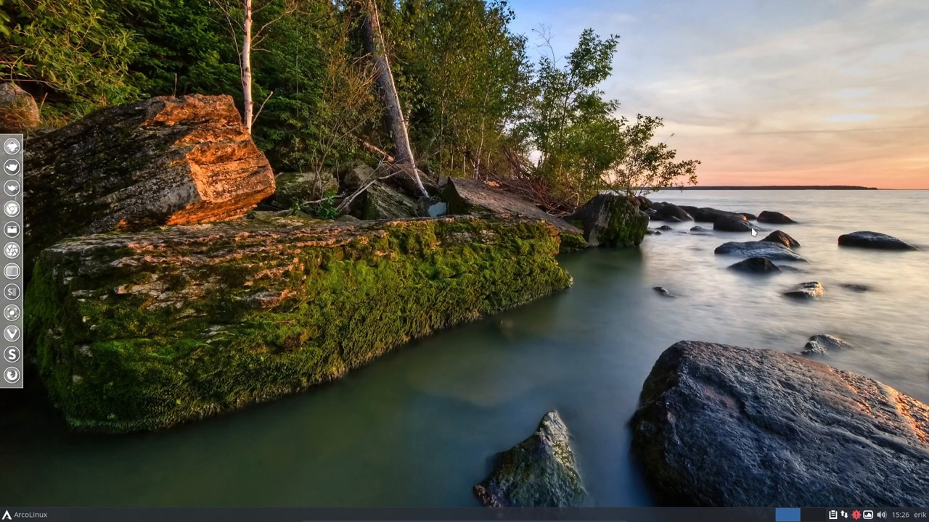
{"action": "mouse_move", "coordinate": [330, 332]}
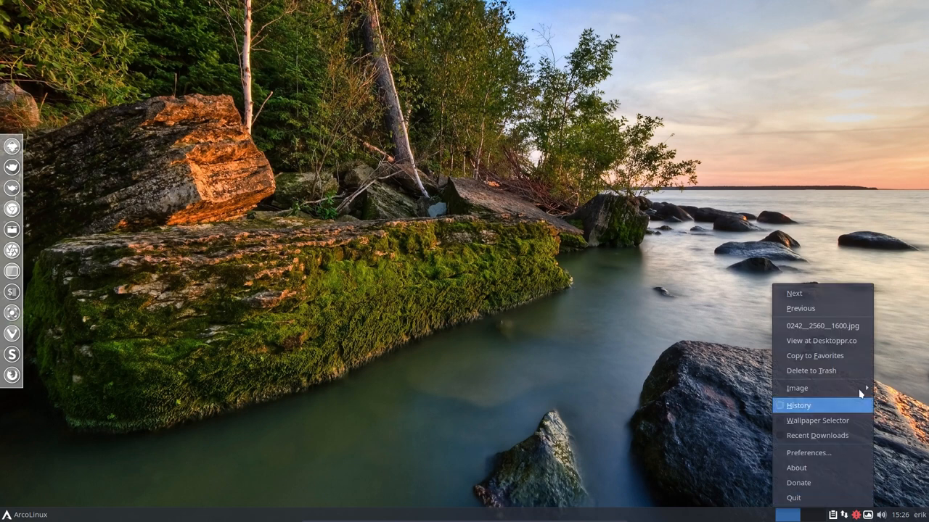
{"action": "mouse_move", "coordinate": [518, 341]}
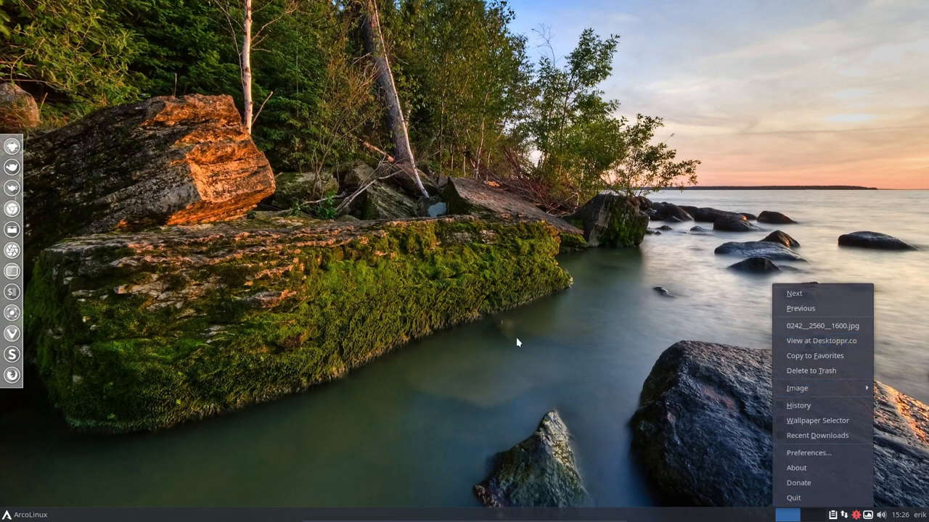
{"action": "left_click", "coordinate": [794, 293]}
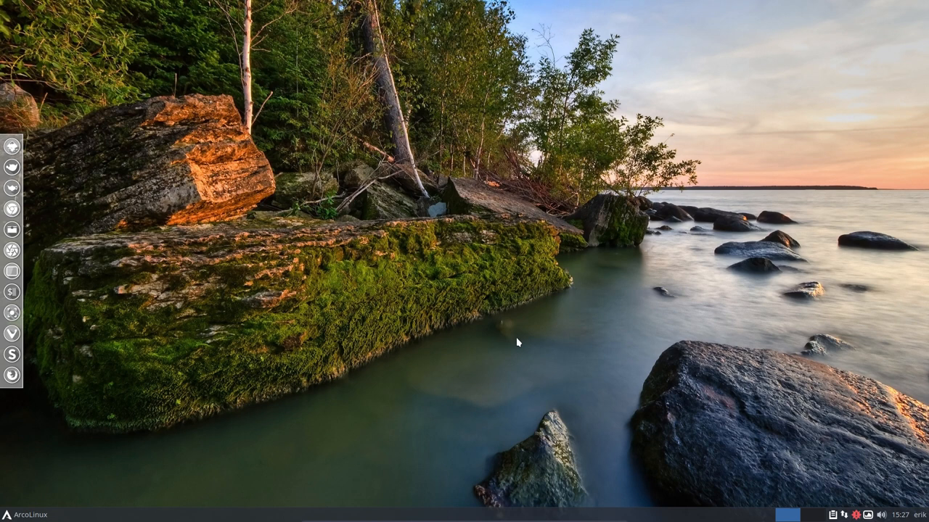
{"action": "mouse_move", "coordinate": [437, 259]}
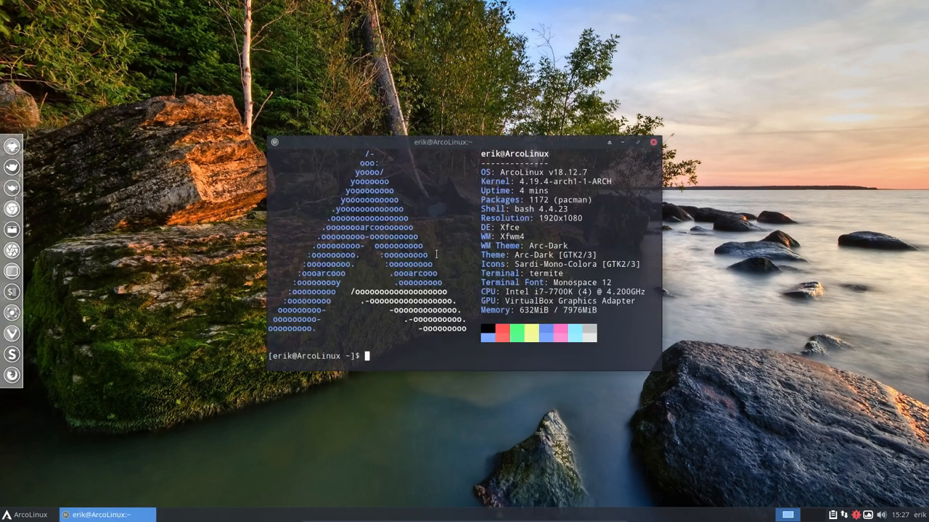
Run the 'update' alias, listing 46 packages awaiting upgrade confirmation.
{"action": "type", "text": "update"}
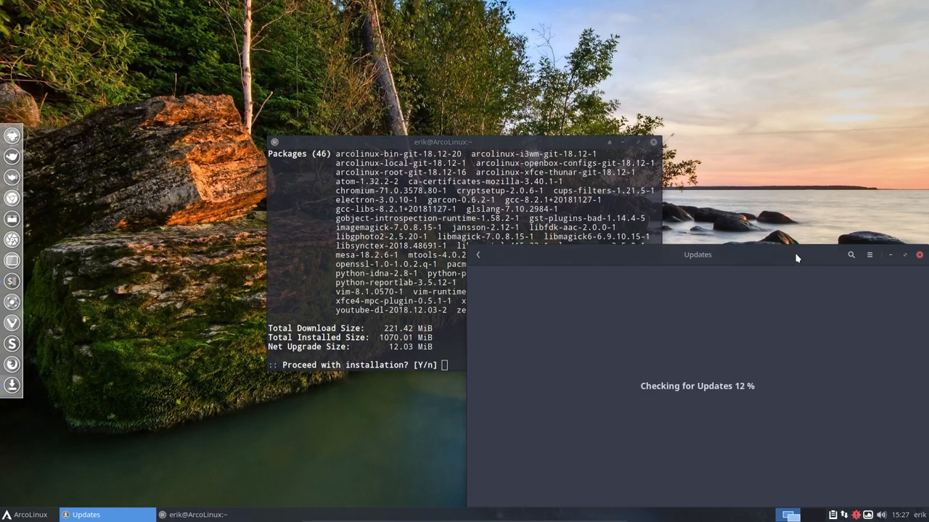
{"action": "mouse_move", "coordinate": [863, 263]}
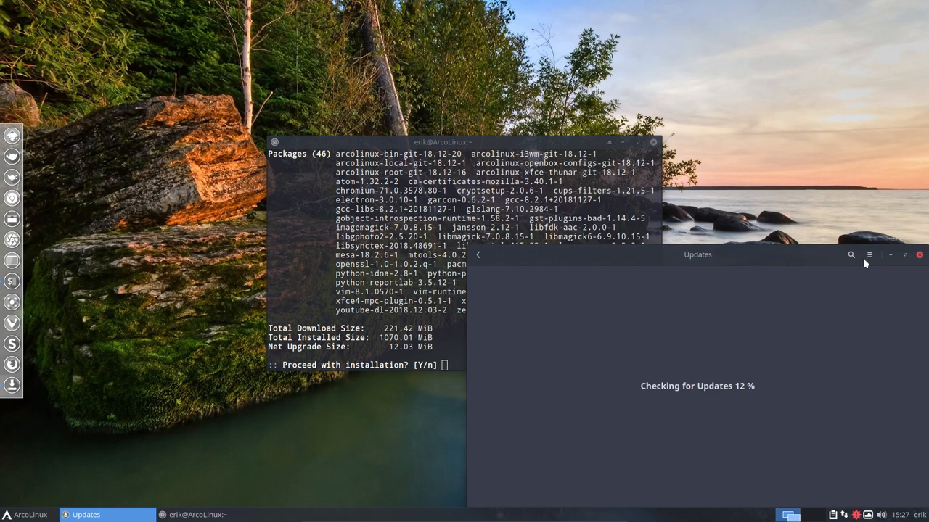
{"action": "mouse_move", "coordinate": [604, 455]}
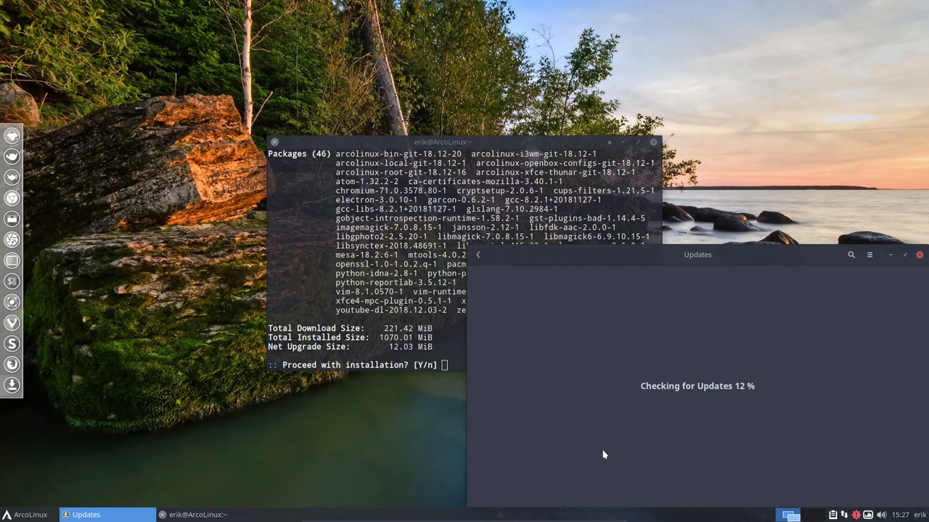
{"action": "mouse_move", "coordinate": [590, 392]}
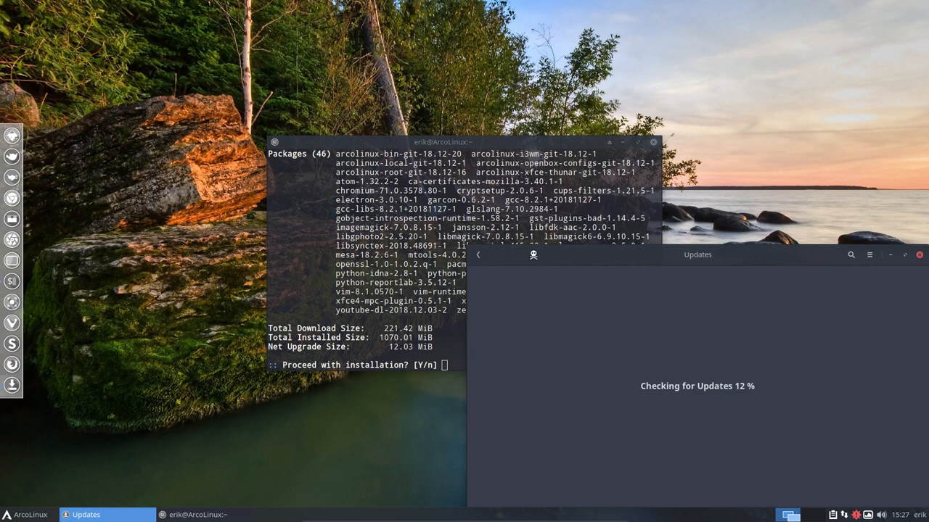
{"action": "mouse_move", "coordinate": [726, 310]}
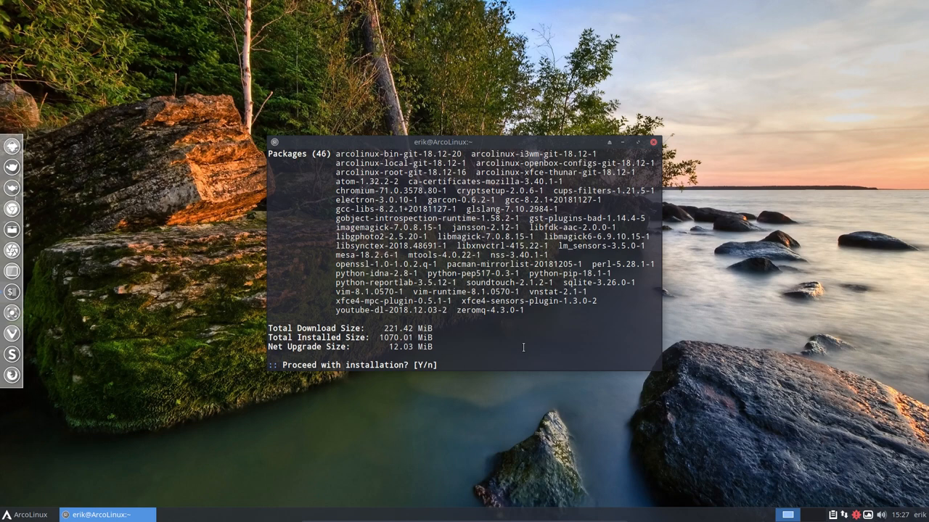
Confirm the 46-package upgrade with 'y' and enlarge the terminal while pacman completes.
{"action": "type", "text": "y"}
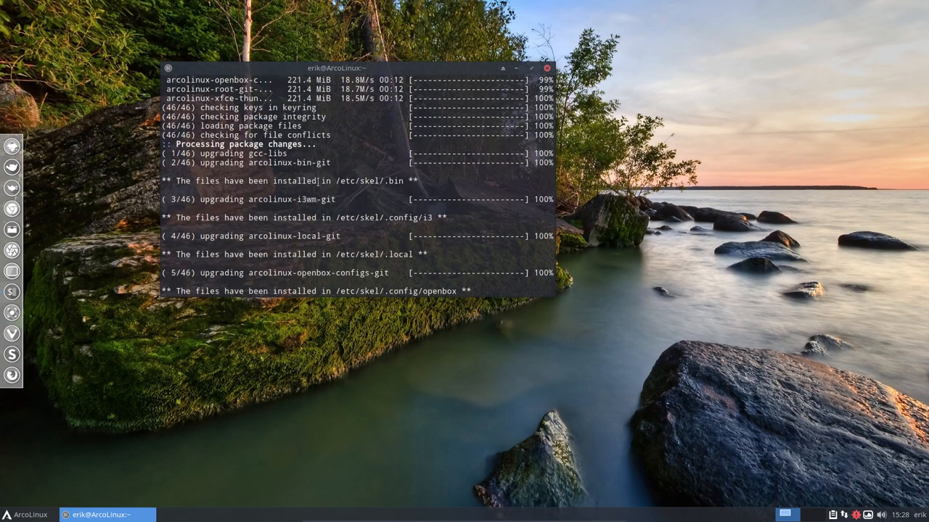
{"action": "double_click", "coordinate": [359, 181]}
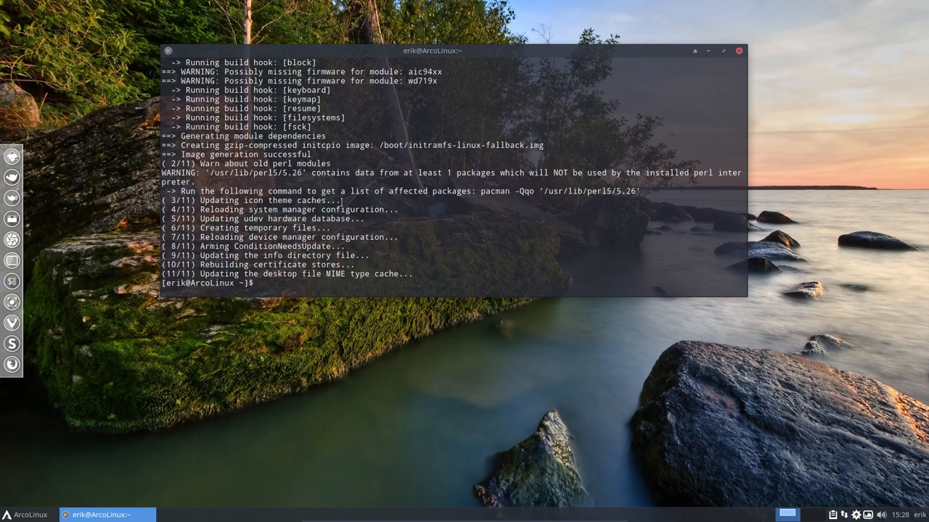
Back up the skel files with 'skel', then run 'cb' to show the system summary.
{"action": "type", "text": "skel"}
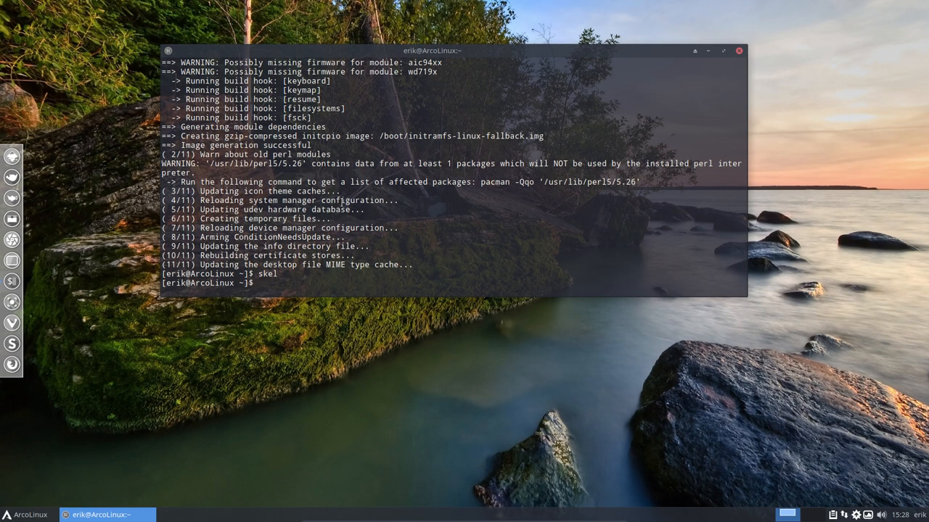
{"action": "type", "text": "cb"}
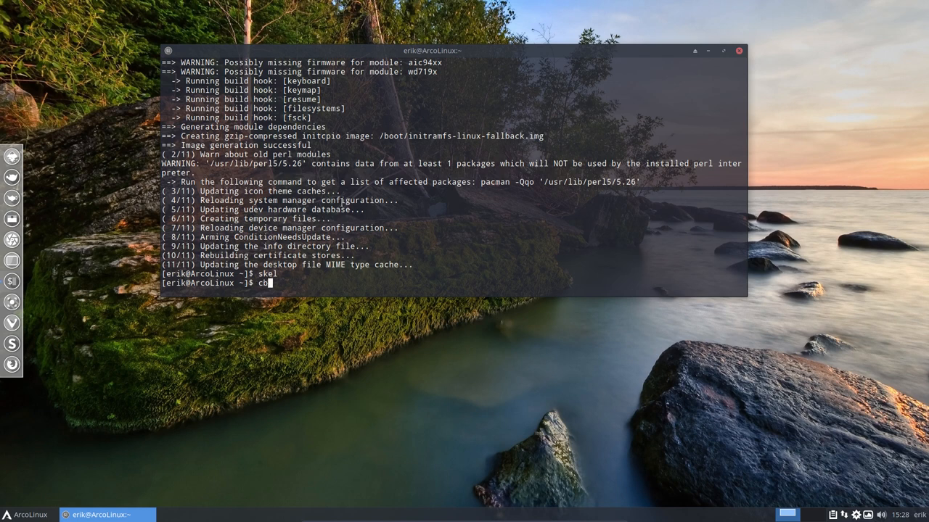
{"action": "key", "text": "Return"}
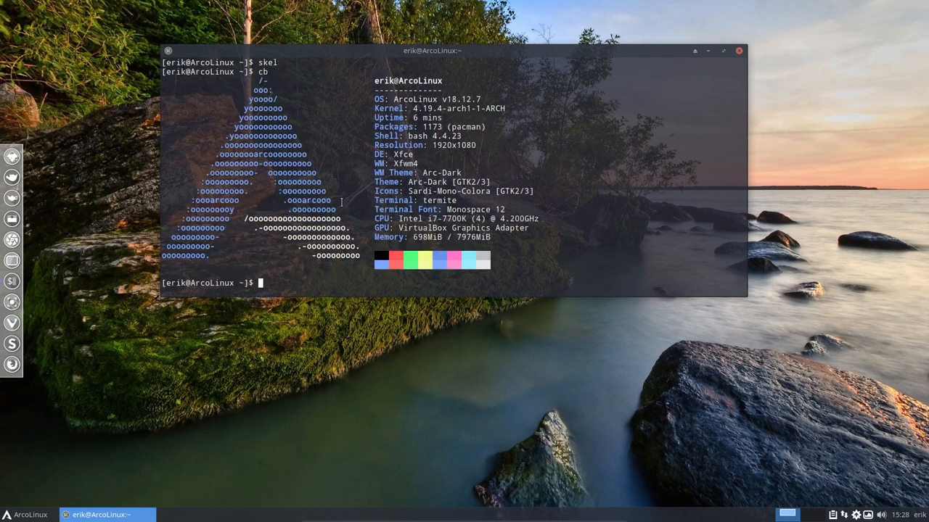
Start the AUR upgrade with 'pksyua' and accept all 12 listed packages.
{"action": "type", "text": "pksyua"}
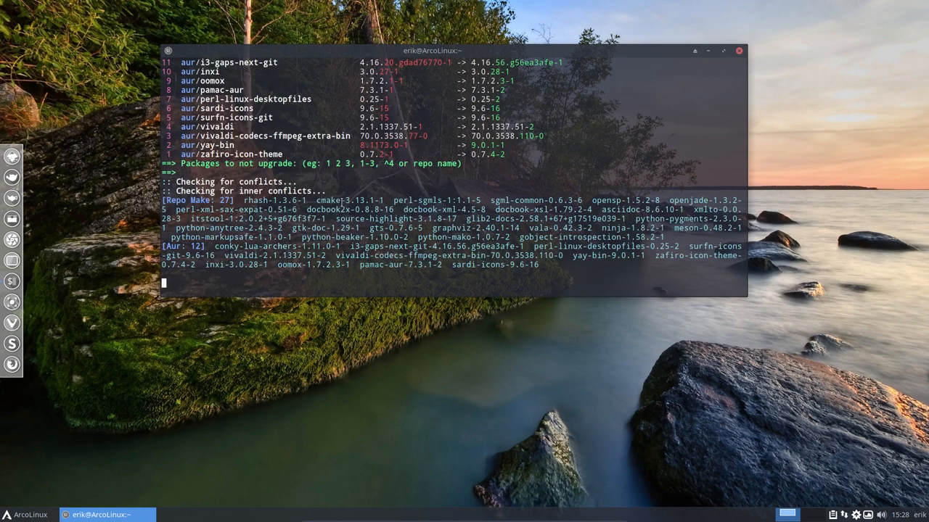
{"action": "key", "text": "Return"}
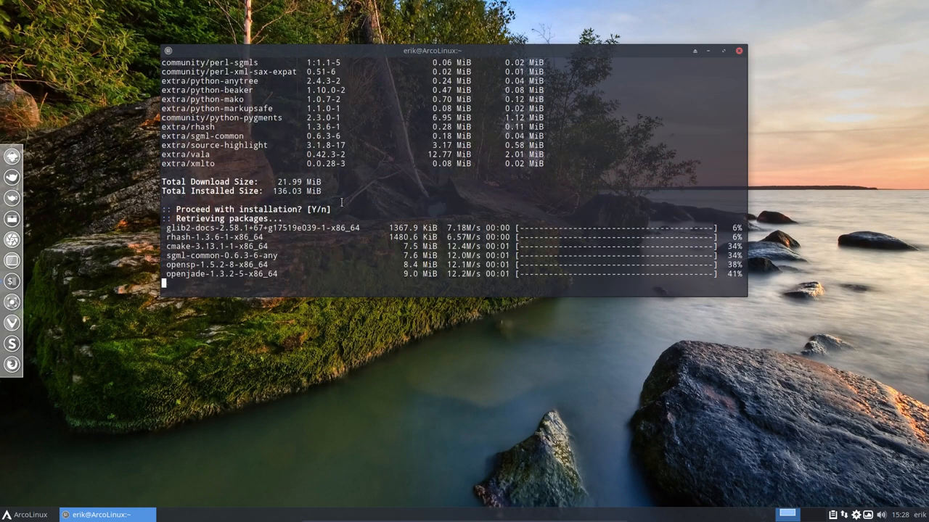